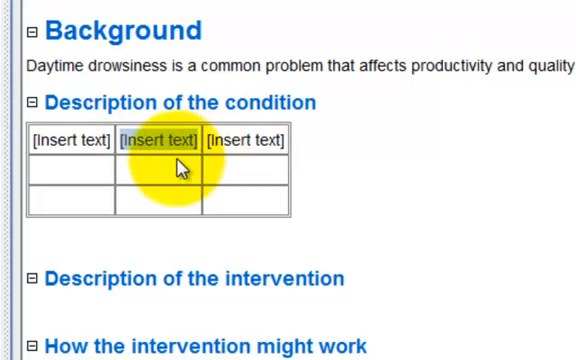
Enter 'Experiment group' and 'Control group' as the second and third column headings.
type("Experiment group")
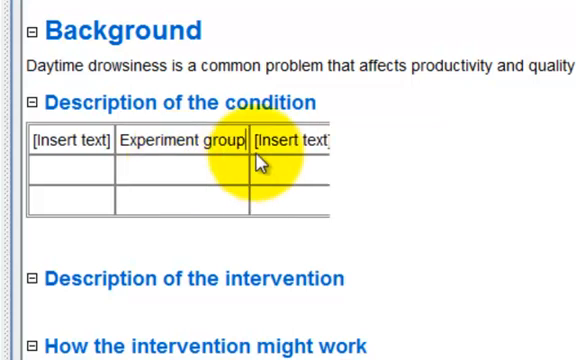
double_click(296, 140)
type("Control group")
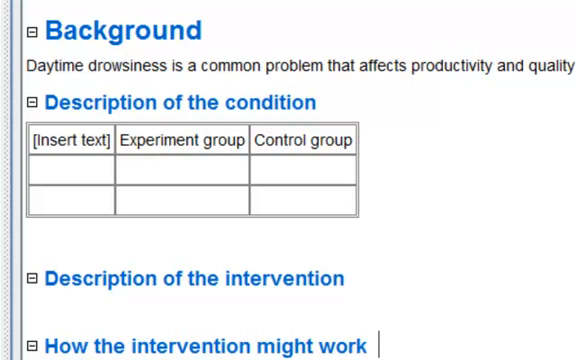
left_click(72, 176)
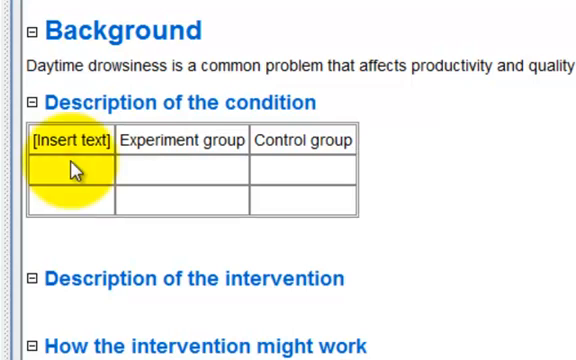
Insert a column to the left of the first column and delete the second body row.
right_click(70, 176)
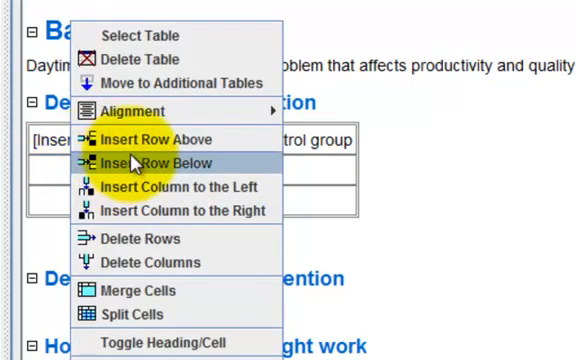
mouse_move(156, 140)
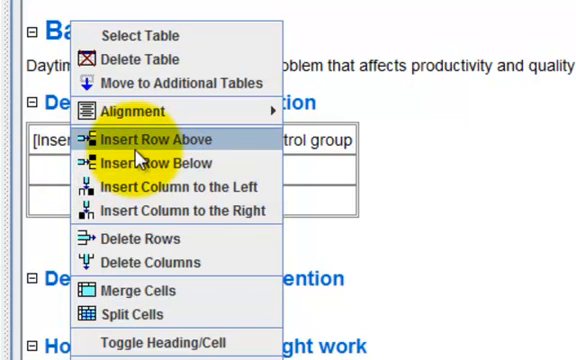
mouse_move(146, 186)
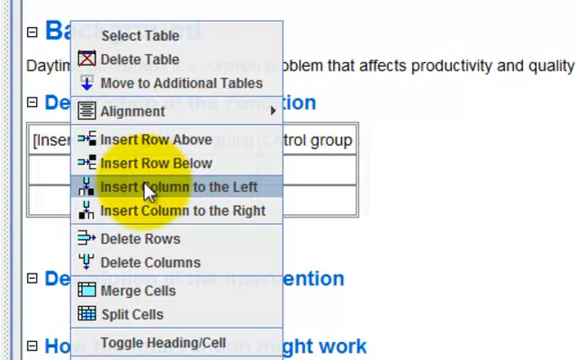
left_click(184, 184)
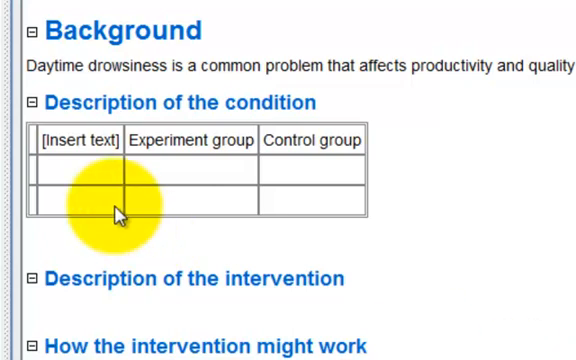
left_click(70, 180)
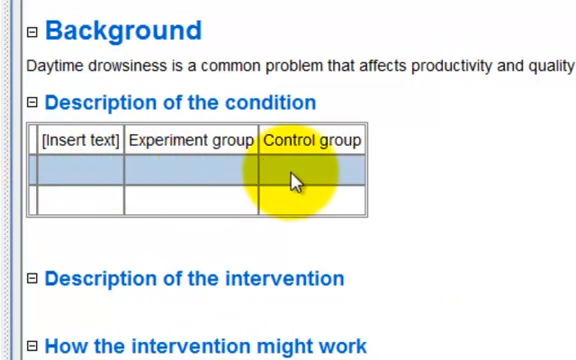
right_click(290, 180)
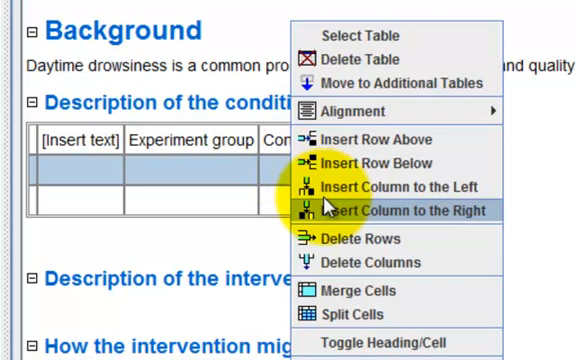
mouse_move(360, 238)
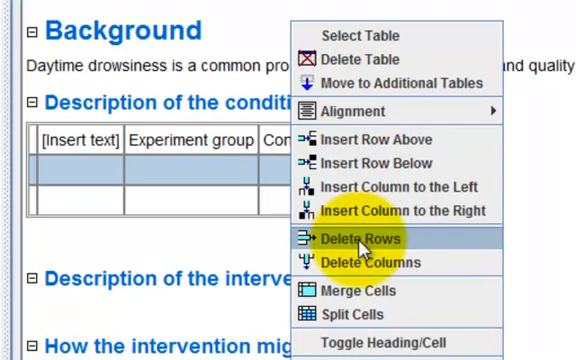
left_click(360, 236)
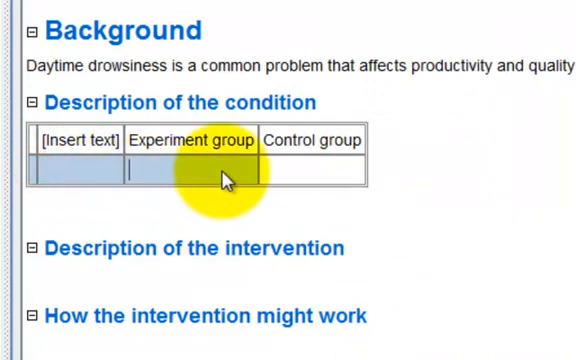
Merge the remaining bottom row's cells into a single spanning cell.
right_click(224, 180)
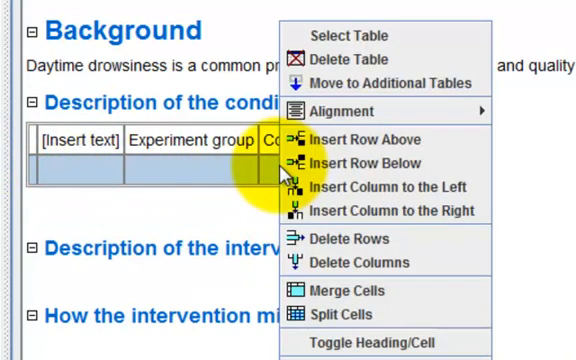
mouse_move(344, 292)
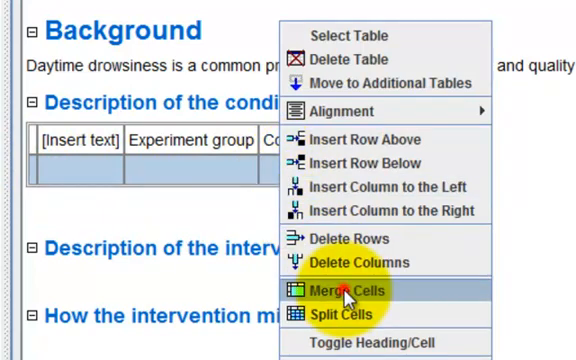
left_click(340, 290)
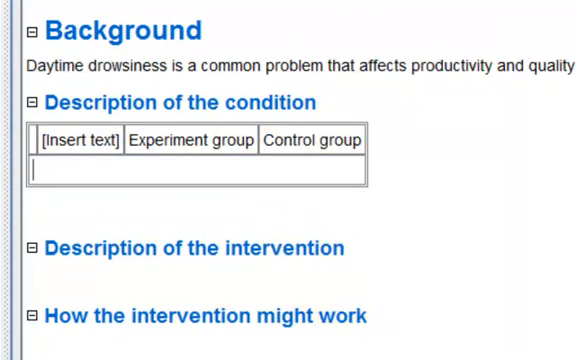
left_click(280, 172)
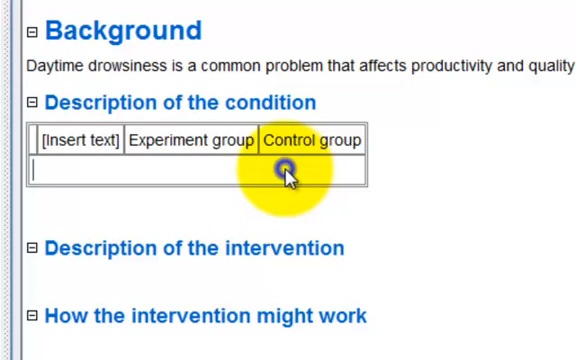
Align the Control group cell to the bottom and toggle it to a heading cell.
right_click(280, 170)
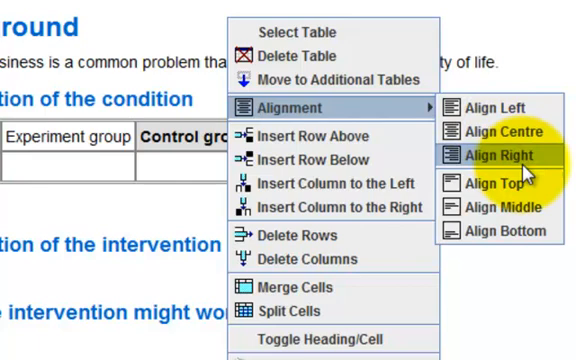
mouse_move(508, 208)
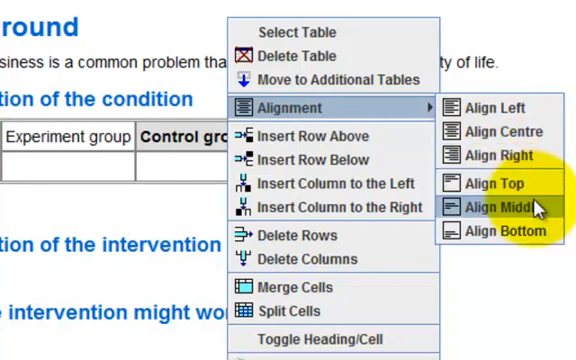
mouse_move(508, 232)
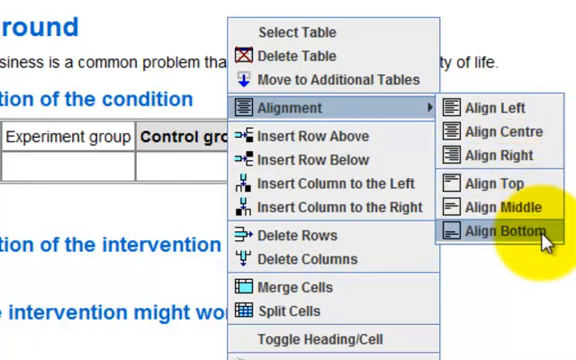
left_click(502, 232)
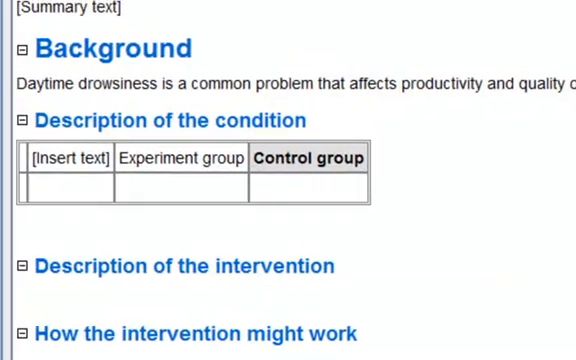